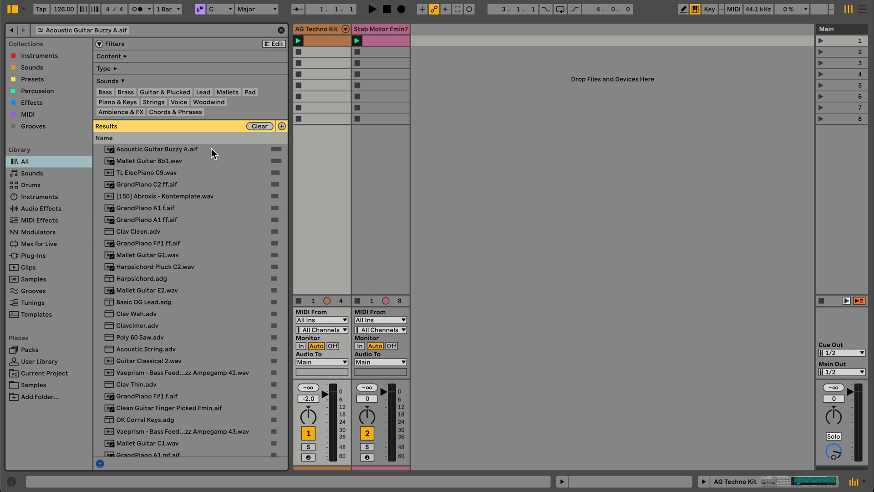
Filter similar sounds to Guitar & Plucked and preview Eastern Harp 1 and Velo-Rezzo Plucks
left_click(165, 92)
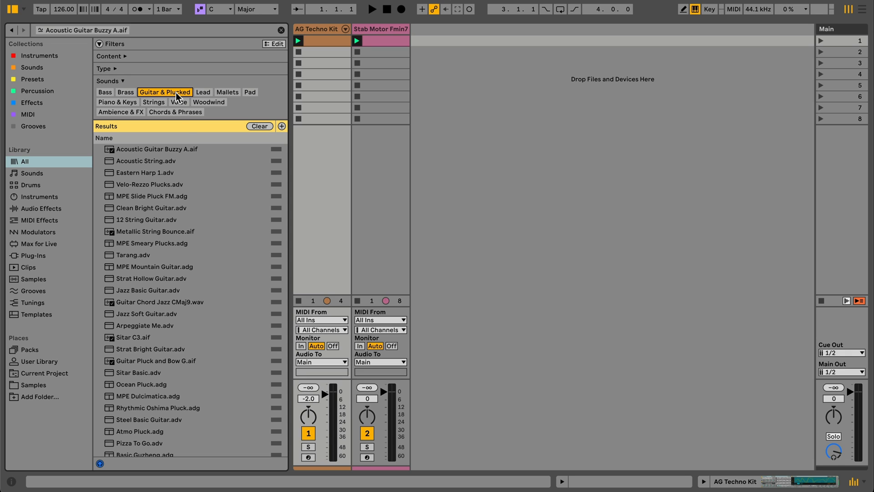
left_click(144, 161)
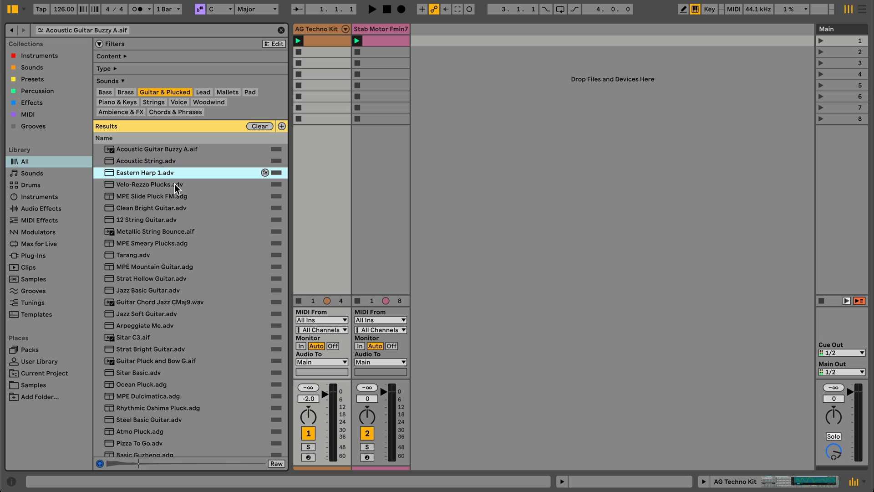
left_click(149, 184)
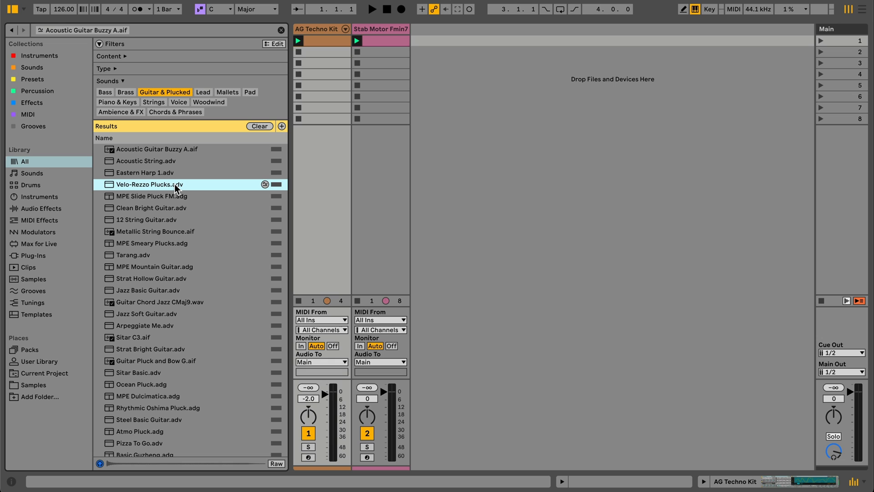
mouse_move(76, 177)
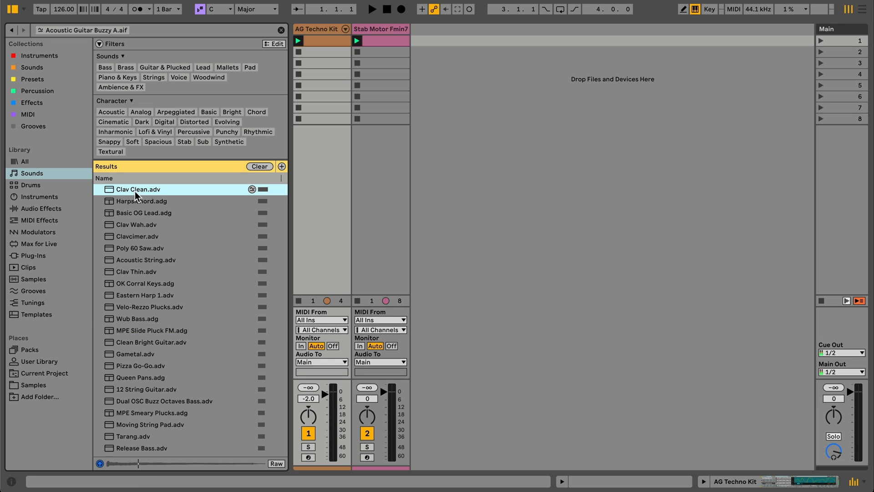
Preview Harpsichord.adg and GrandPiano C2 ff.aif, then limit similar results to Samples
left_click(142, 201)
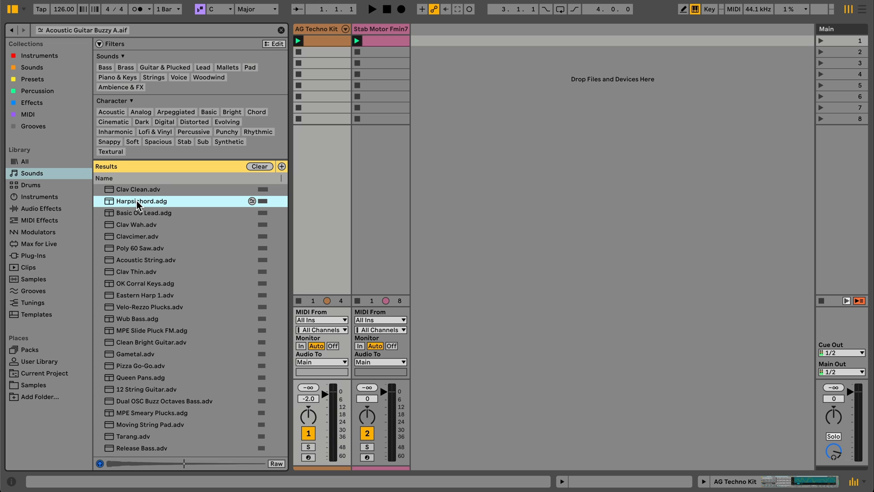
mouse_move(60, 330)
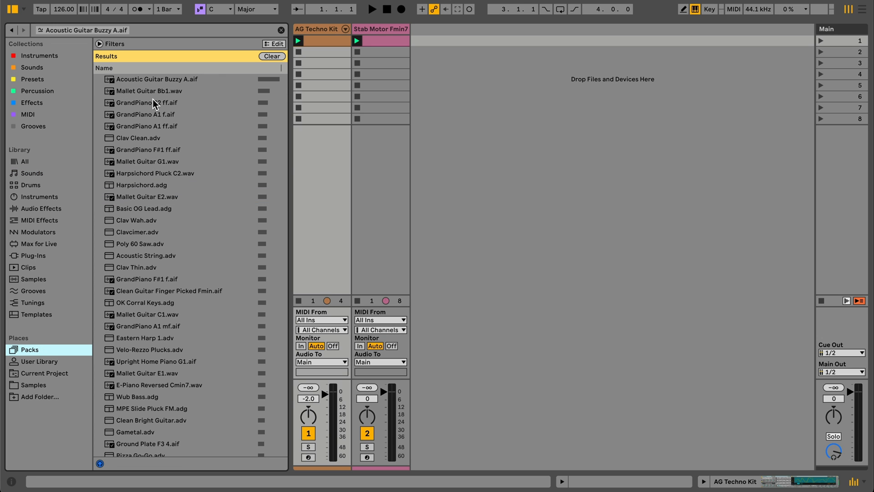
left_click(147, 103)
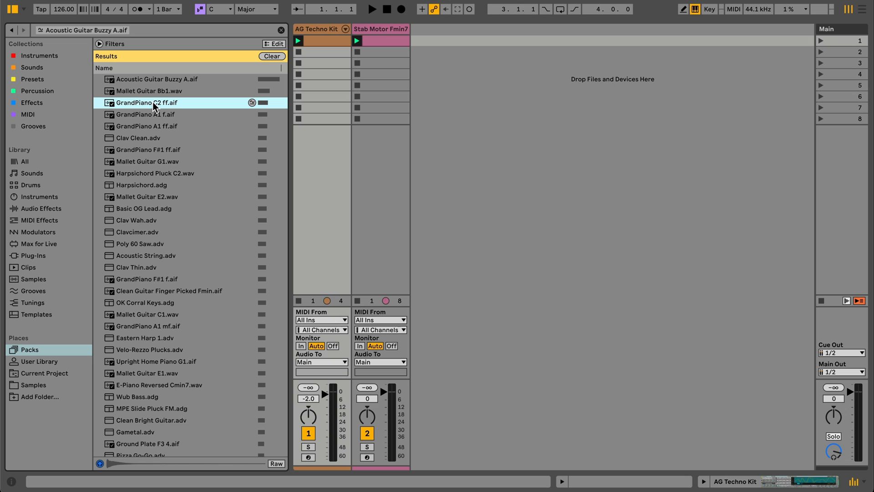
mouse_move(146, 142)
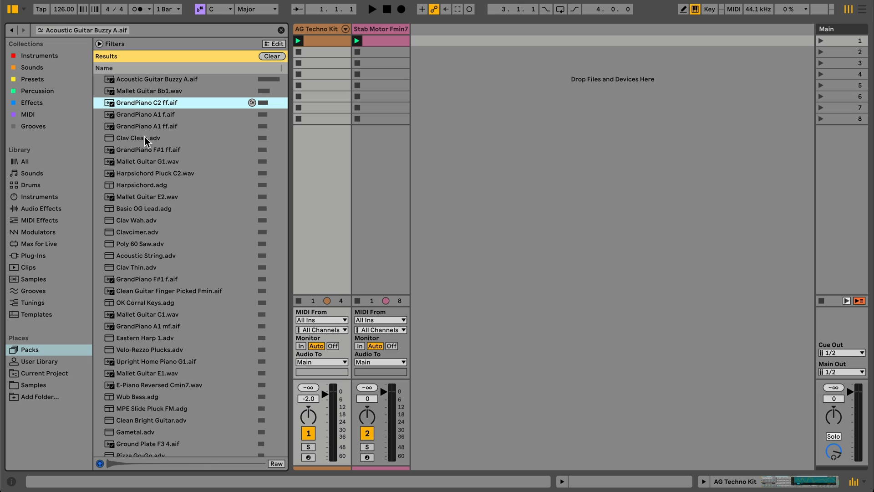
left_click(32, 385)
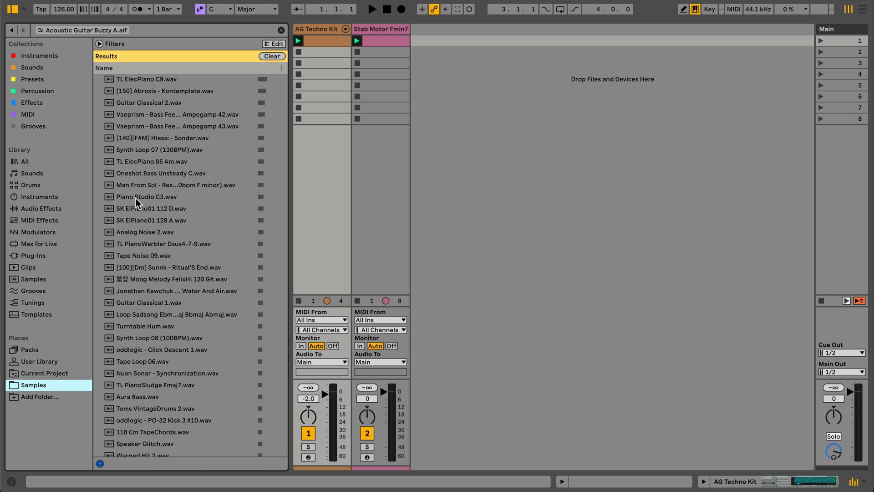
Preview the TL ElecPiano C9, Guitar Classical 2 and TL ElecPiano 85 Am samples
left_click(147, 79)
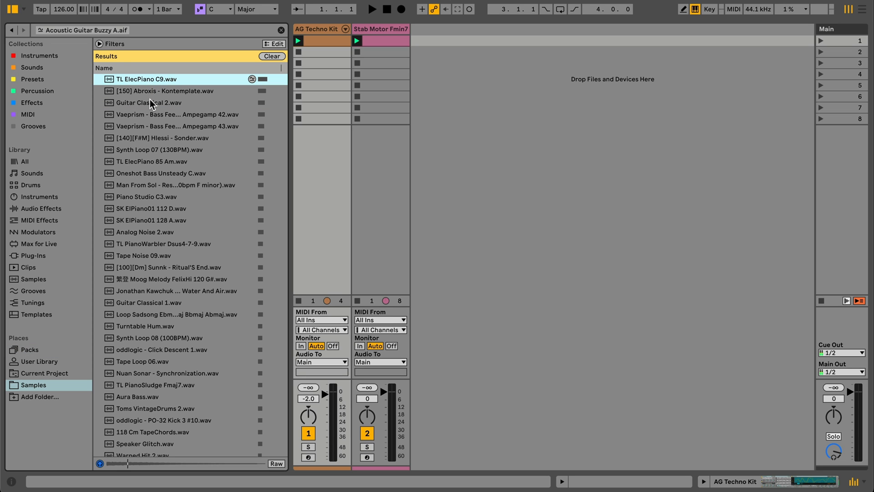
left_click(149, 102)
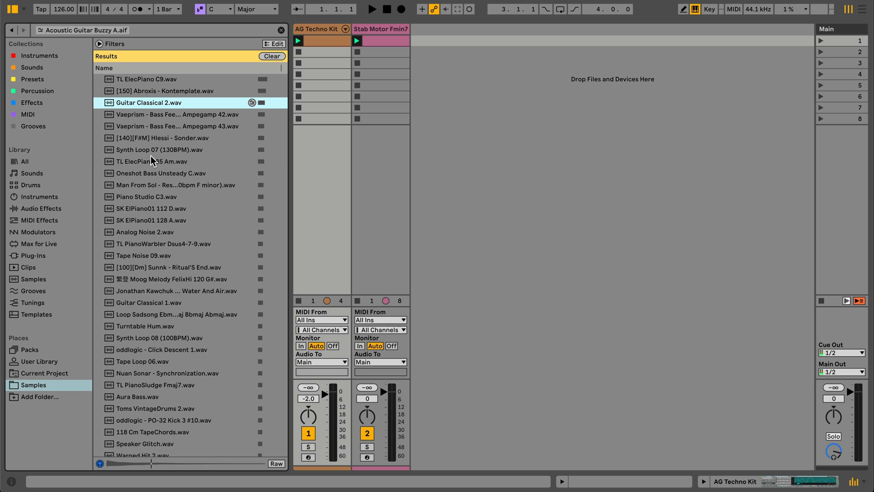
left_click(162, 161)
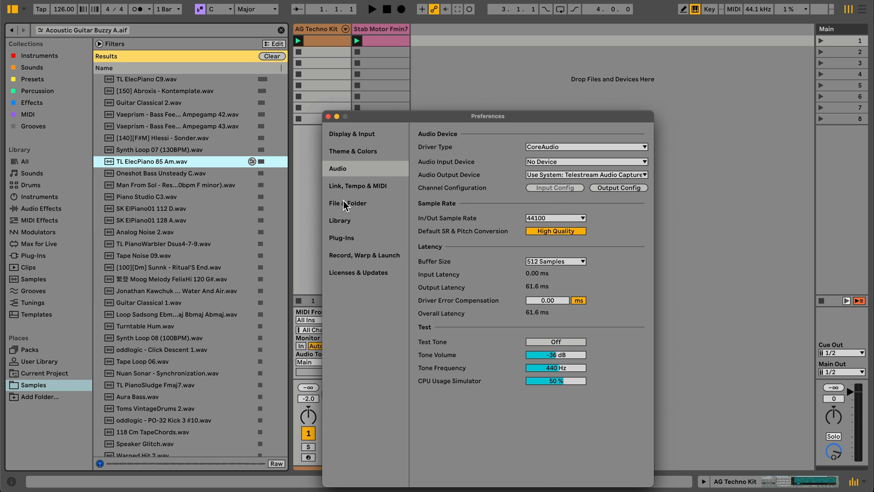
Close the Preferences window to return to the similar-sample results
left_click(348, 202)
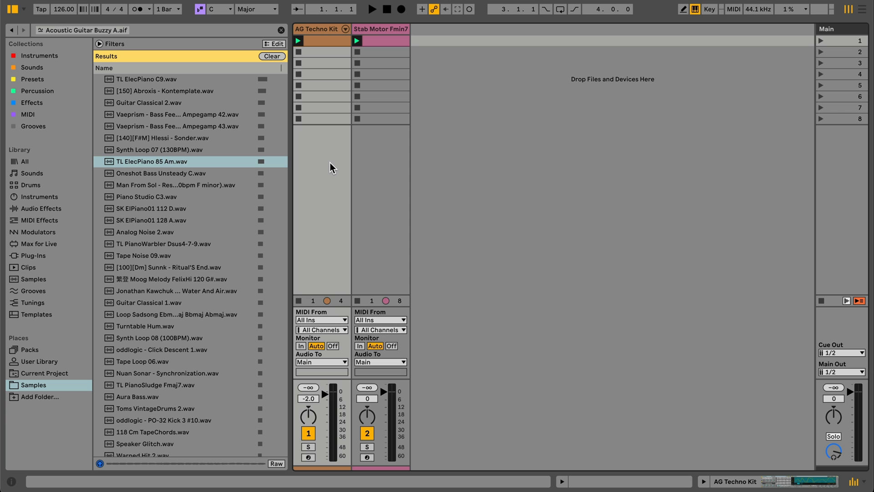
mouse_move(333, 169)
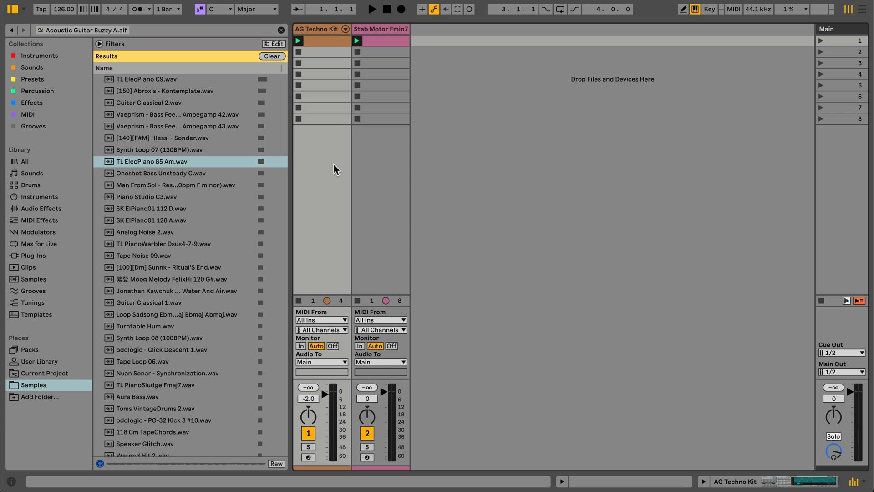
Swap AG Techno Kit pads for similar samples, lock one pad, and cycle to new sets
left_click(317, 29)
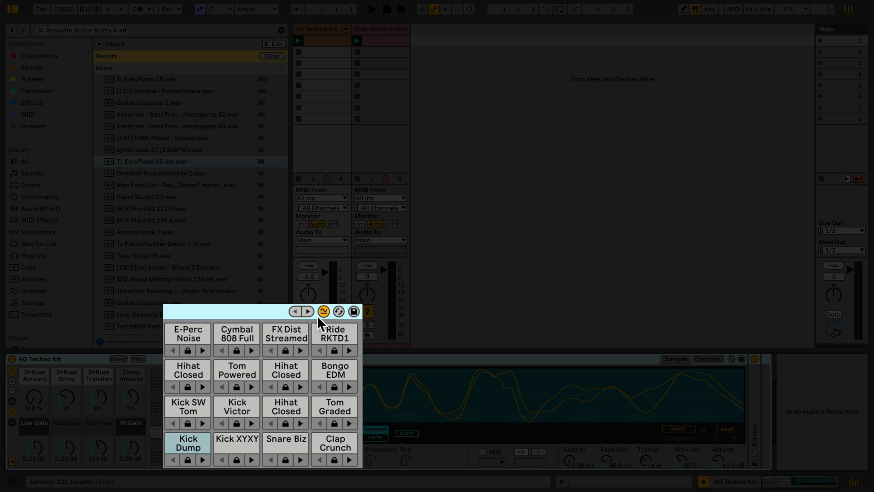
mouse_move(319, 325)
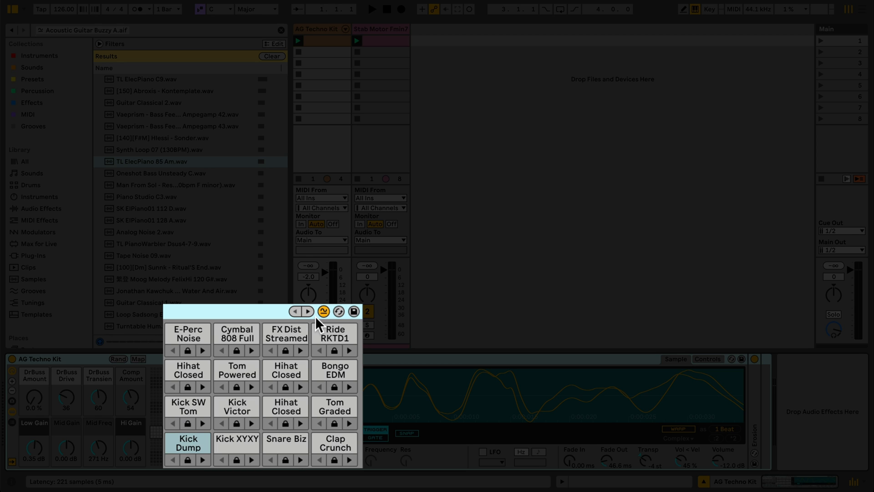
left_click(306, 311)
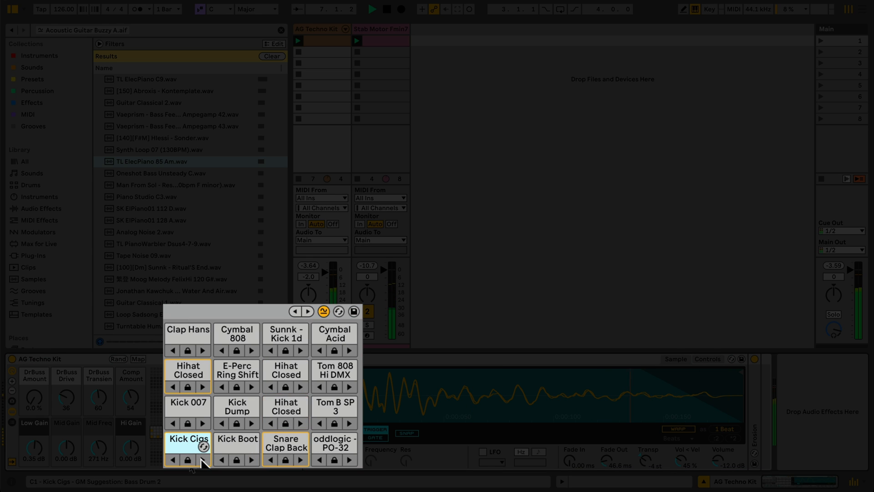
left_click(201, 459)
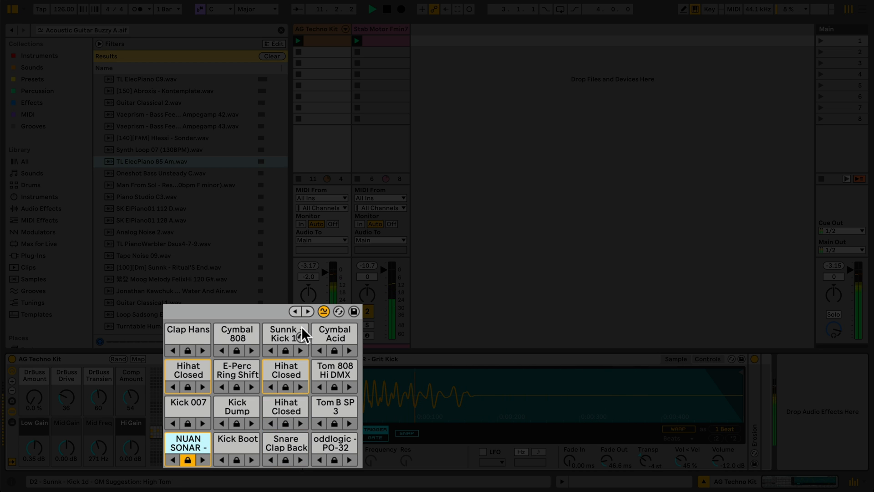
left_click(307, 311)
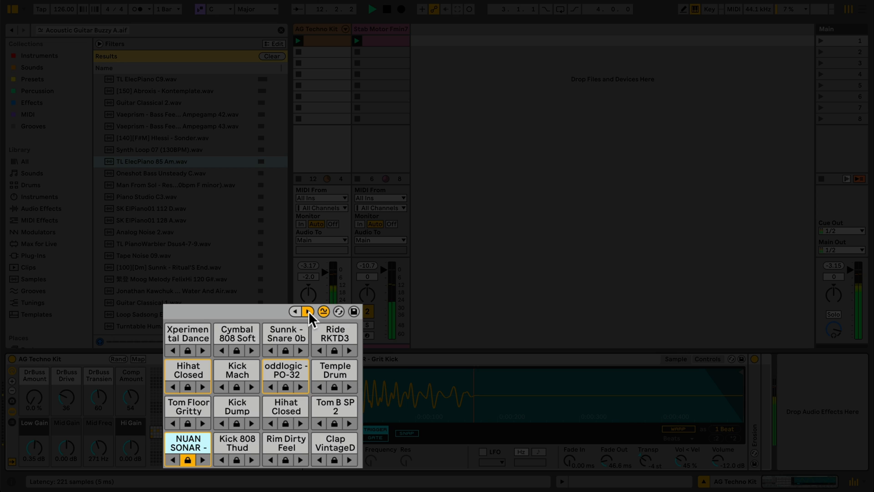
left_click(306, 311)
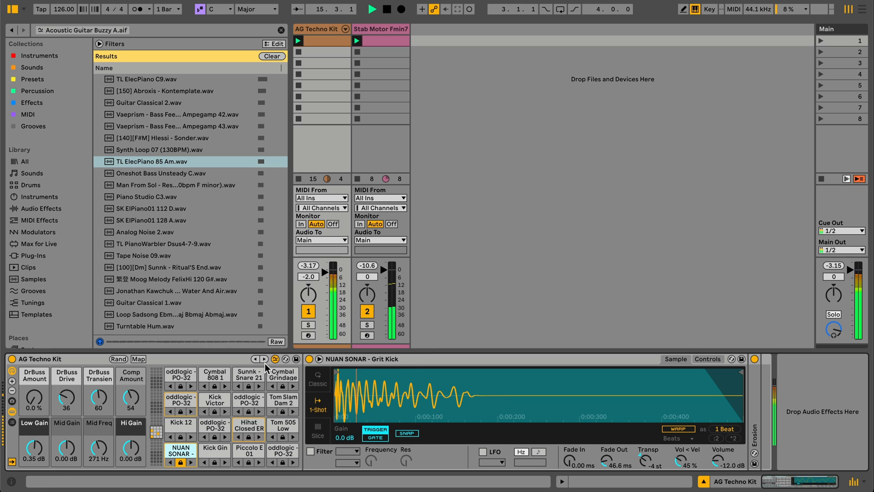
Select the Stab Motor Fmin7 track to show its Simpler with the Breeze Chord sample
left_click(381, 29)
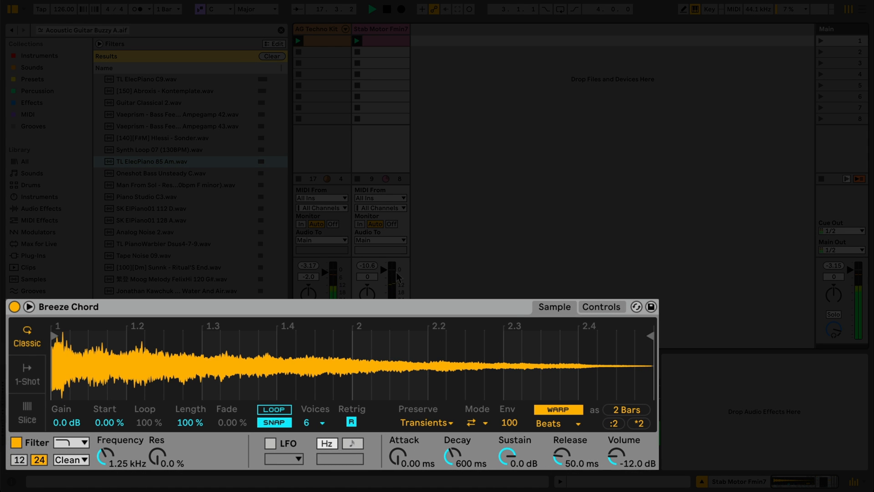
mouse_move(631, 397)
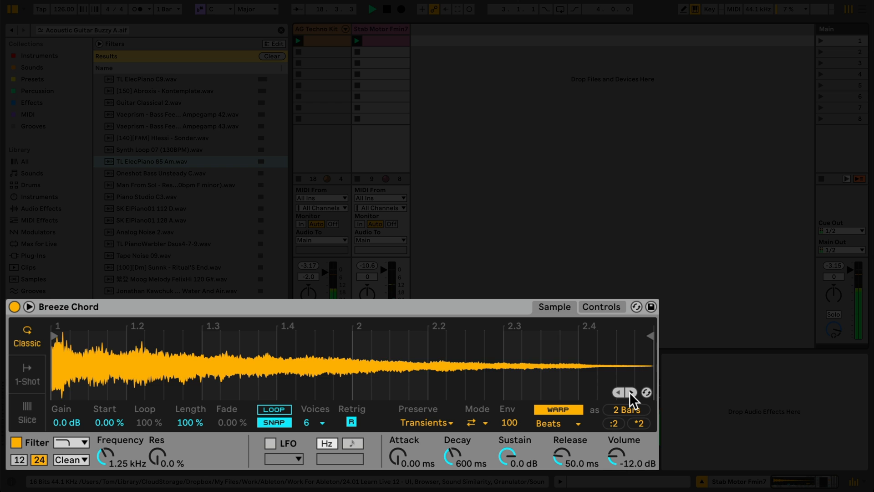